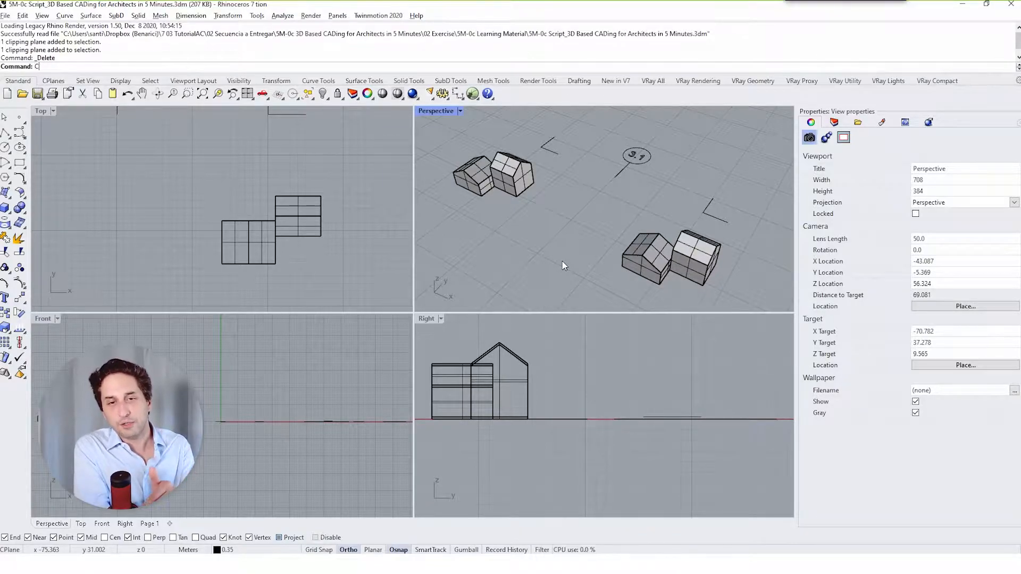
- Add a clipping plane beside the house model with ClippingPlane
{"action": "type", "text": "ClippingPlane"}
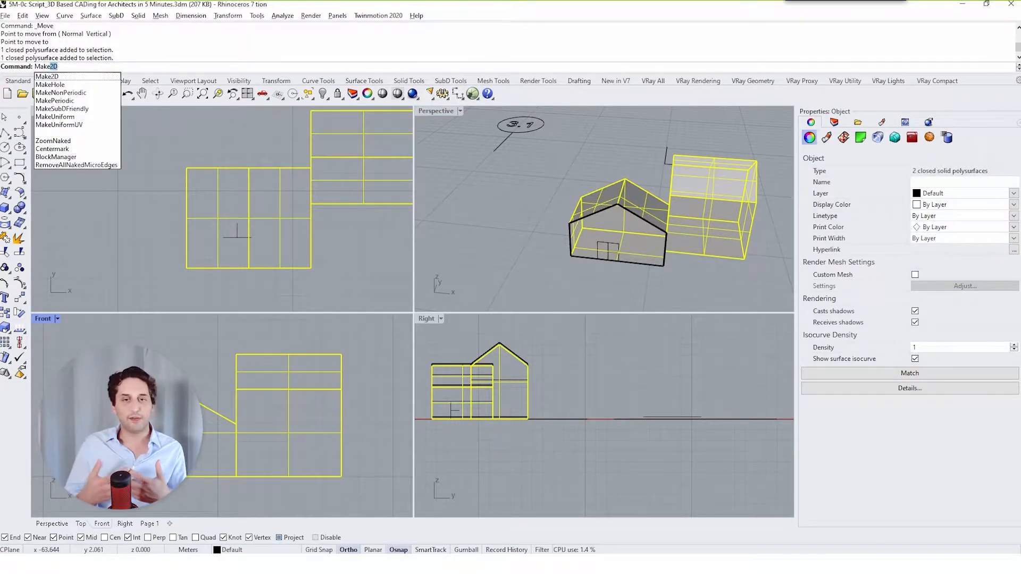
- Run Make2D on both house volumes projected from the Front view
{"action": "left_click", "coordinate": [46, 76]}
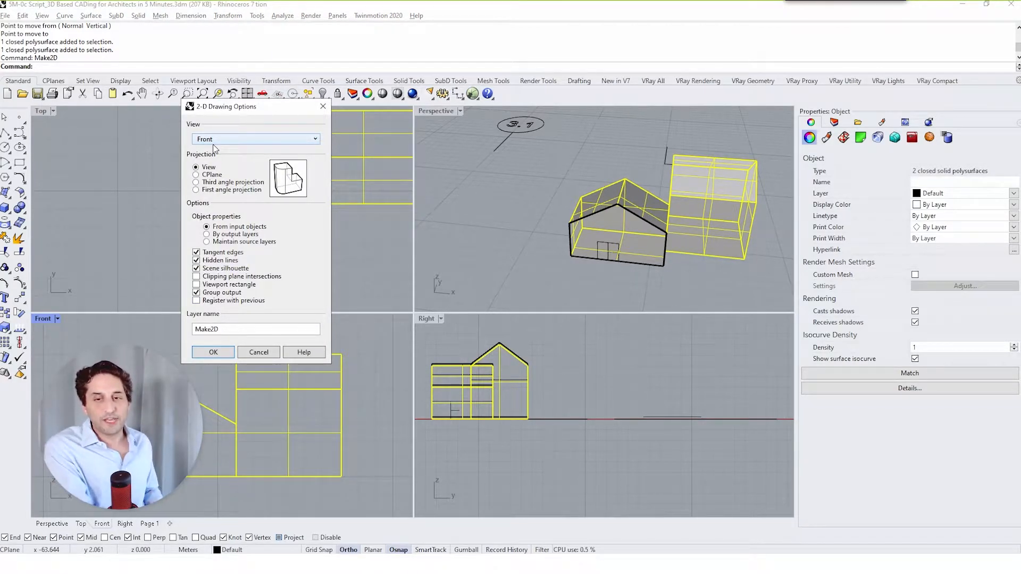
{"action": "left_click", "coordinate": [254, 139]}
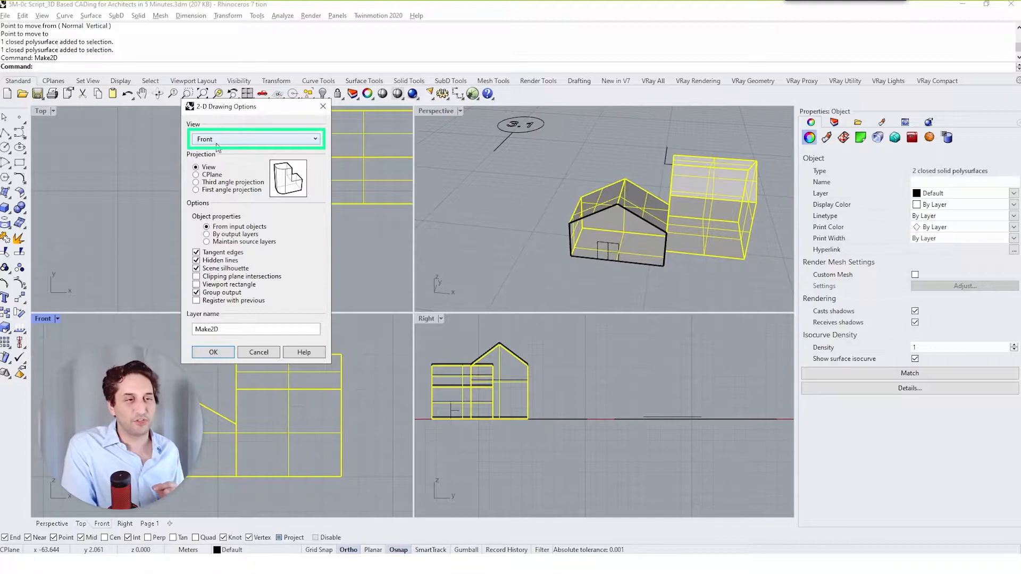
{"action": "left_click", "coordinate": [213, 352]}
{"action": "type", "text": "M"}
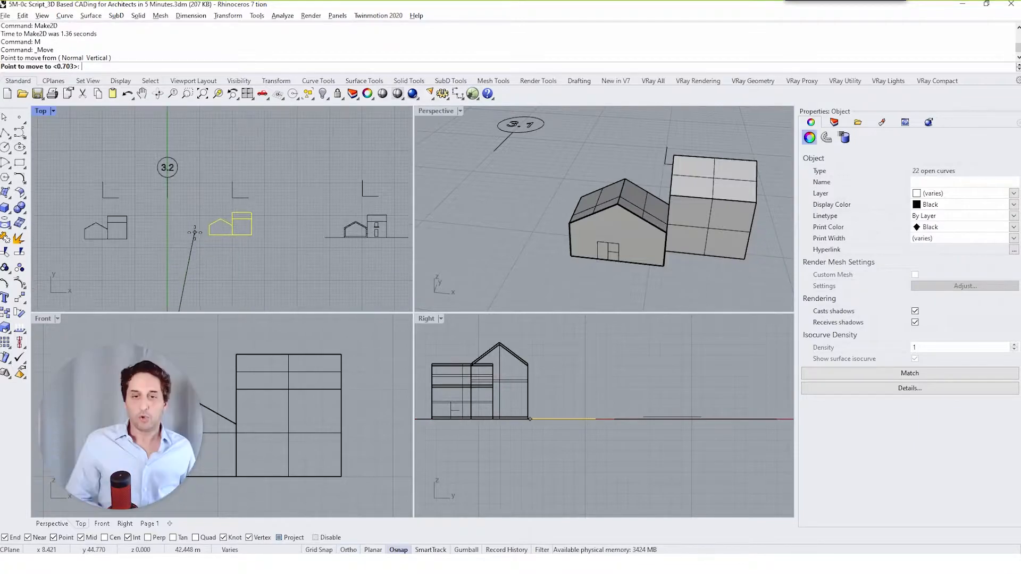
- Place the generated Make2D front drawing in position
{"action": "left_click", "coordinate": [834, 123]}
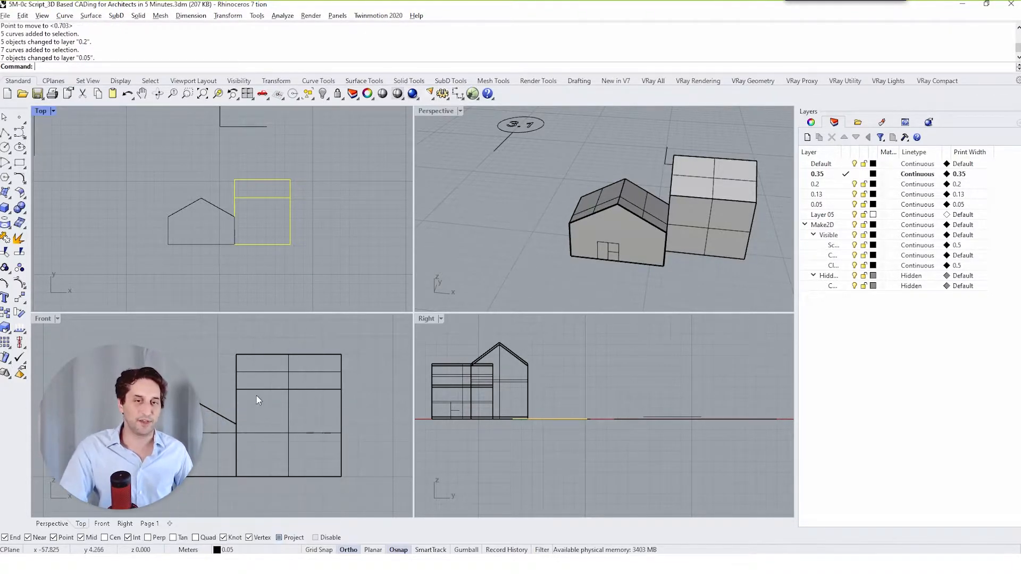
- Maximize the Top viewport and undo the ground line move
{"action": "double_click", "coordinate": [40, 111]}
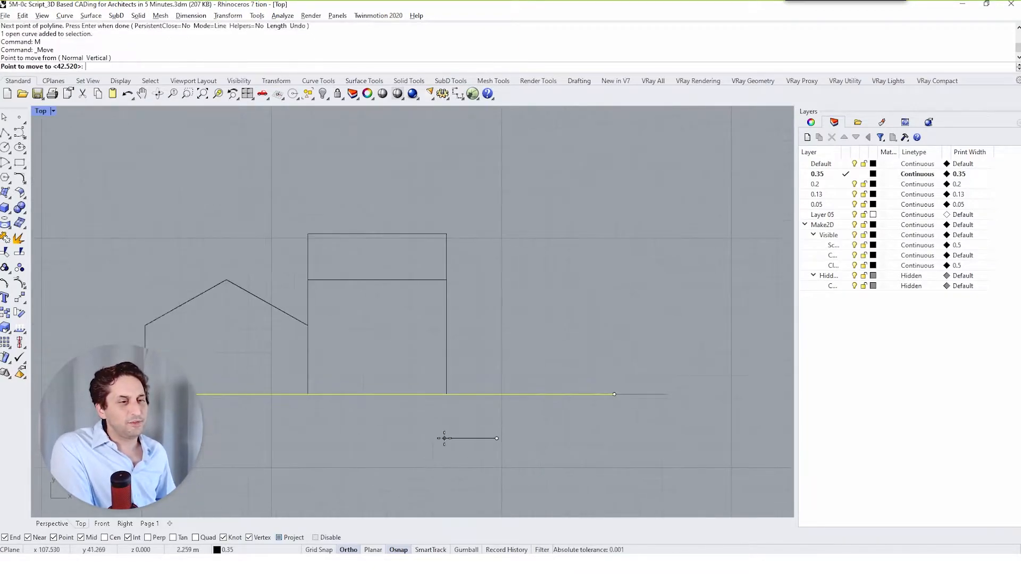
{"action": "key", "text": "ctrl+z"}
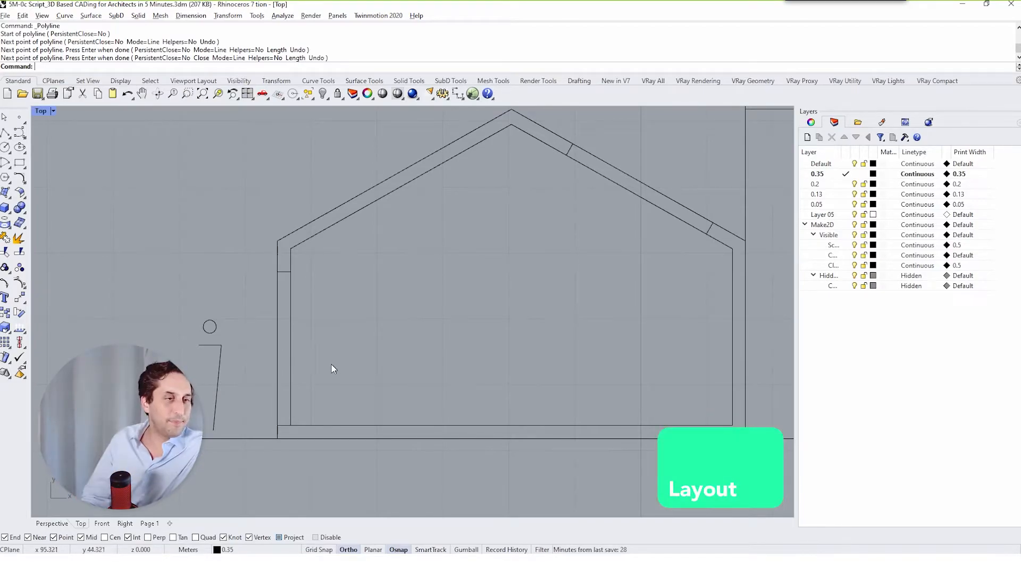
- Create Page 2 as an A4 landscape Rhino PDF layout with one detail
{"action": "left_click", "coordinate": [719, 468]}
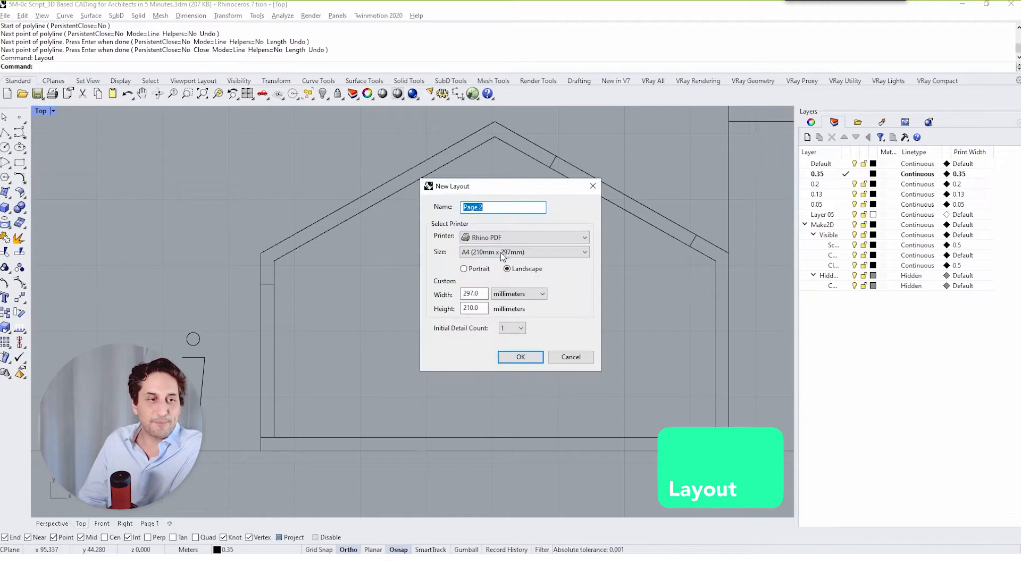
{"action": "left_click", "coordinate": [520, 357]}
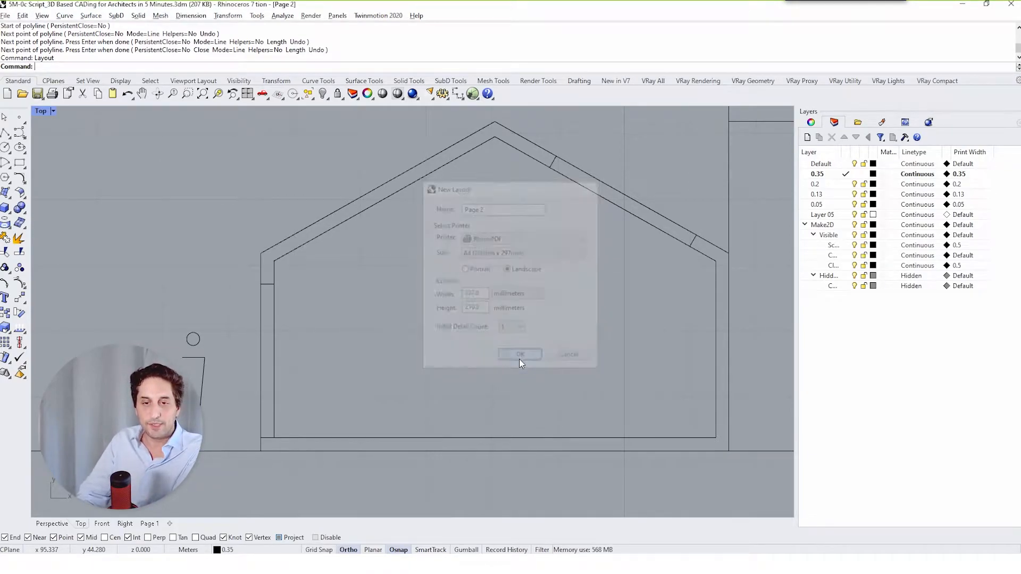
{"action": "left_click", "coordinate": [520, 355]}
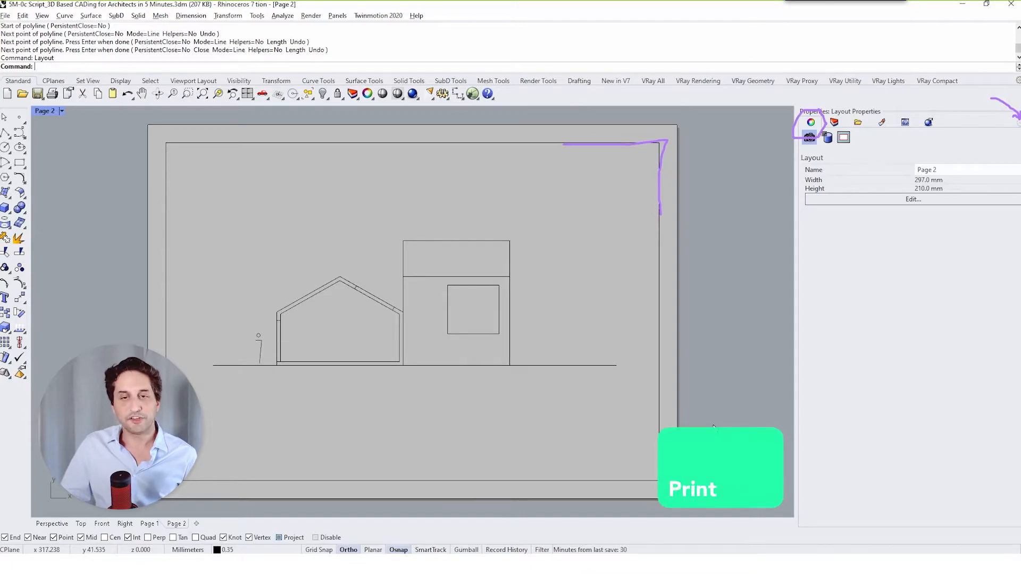
- Print Page 2 to a PDF file saved in Escritorio
{"action": "left_click", "coordinate": [720, 468]}
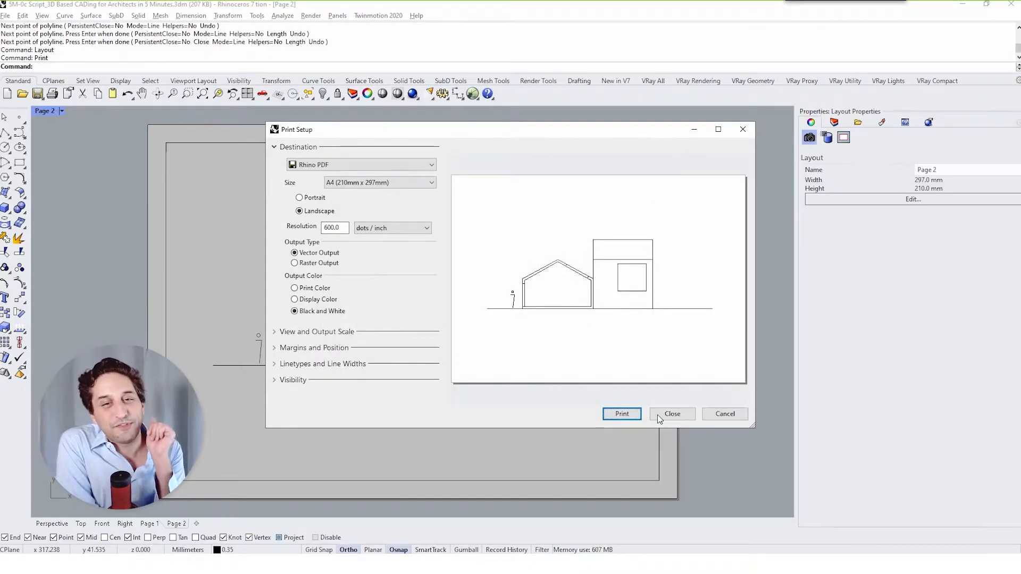
{"action": "left_click", "coordinate": [621, 414]}
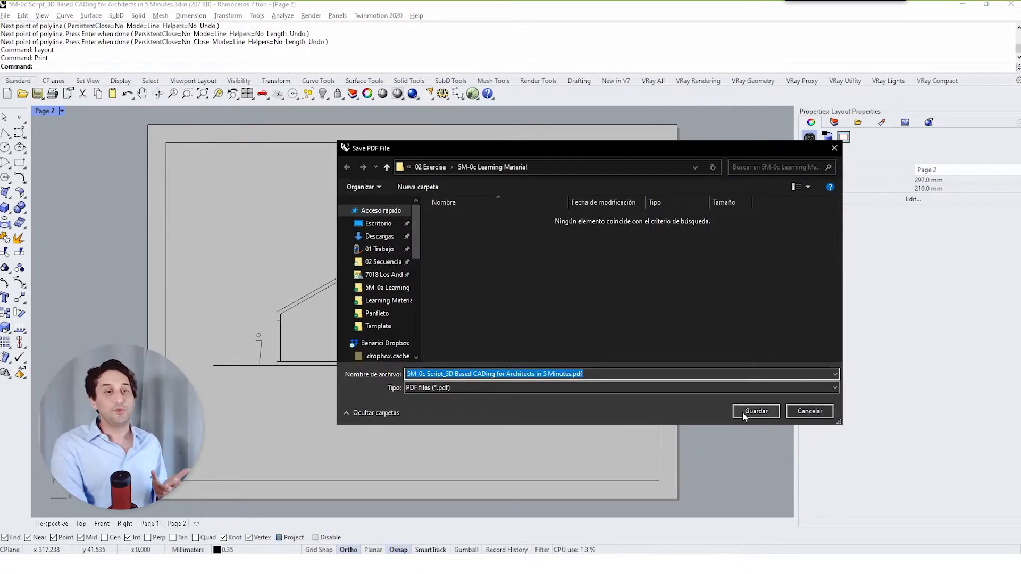
{"action": "left_click", "coordinate": [378, 223]}
{"action": "type", "text": "Drawing"}
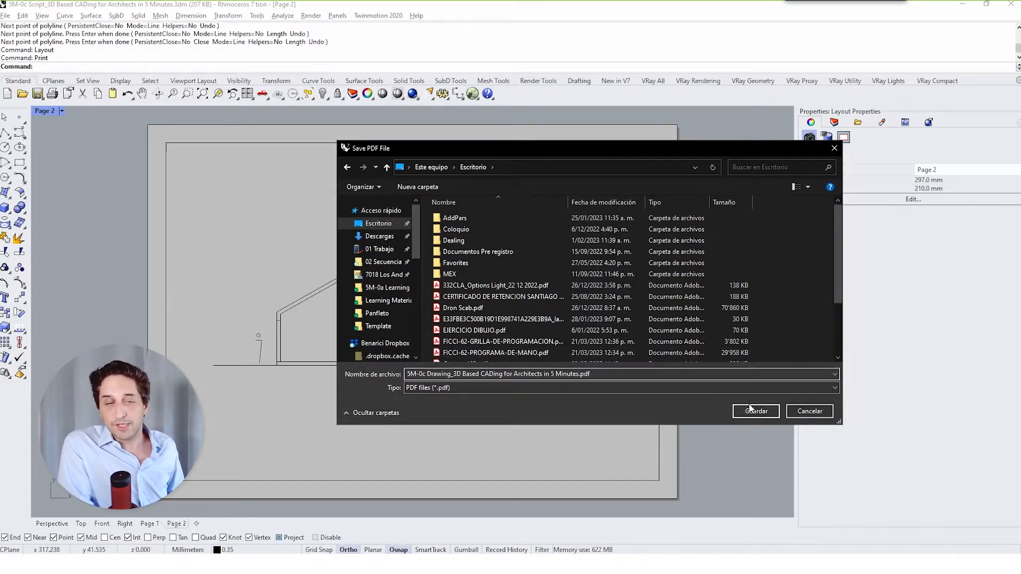
{"action": "left_click", "coordinate": [755, 411]}
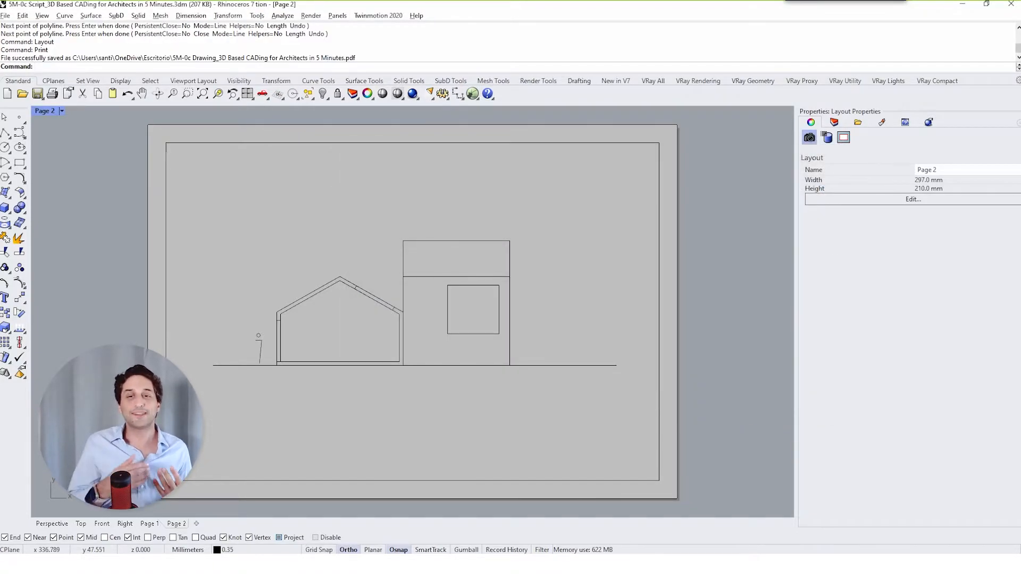